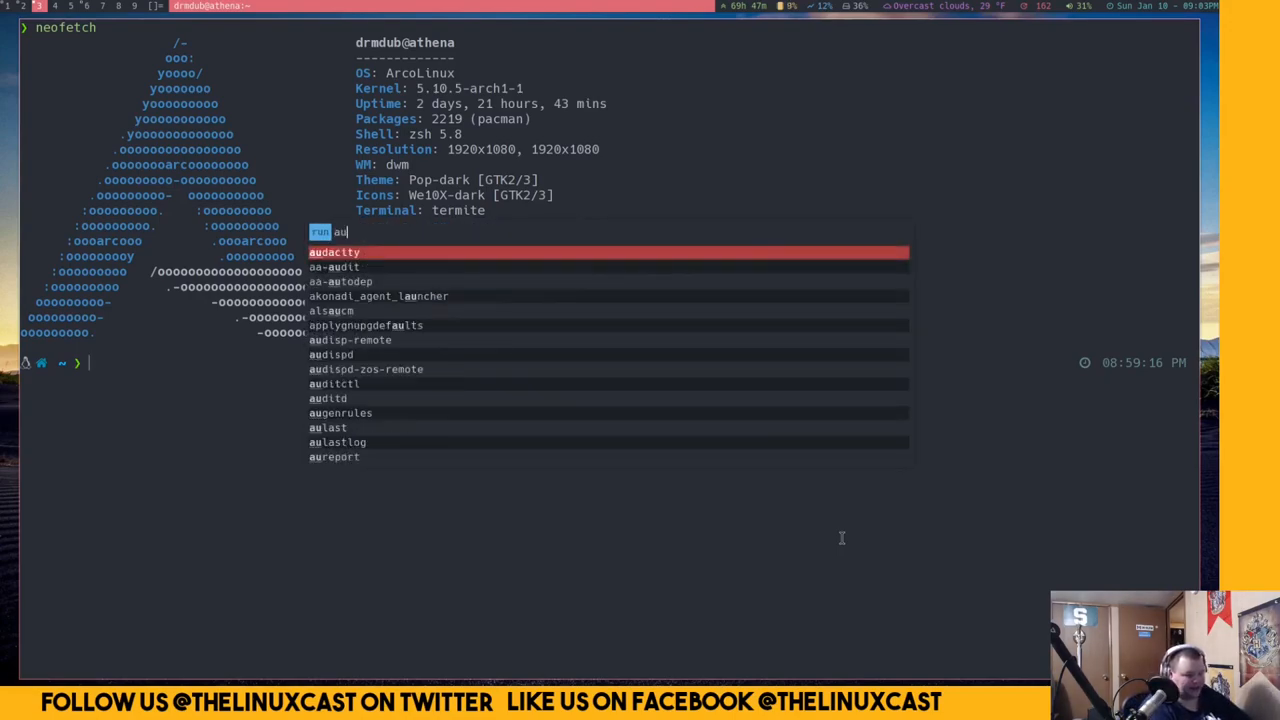
# Launch Alacritty via dmenu, dismiss its config error, and run 'time neofetch' (about 0.2 s total).
pyautogui.write('alacr')
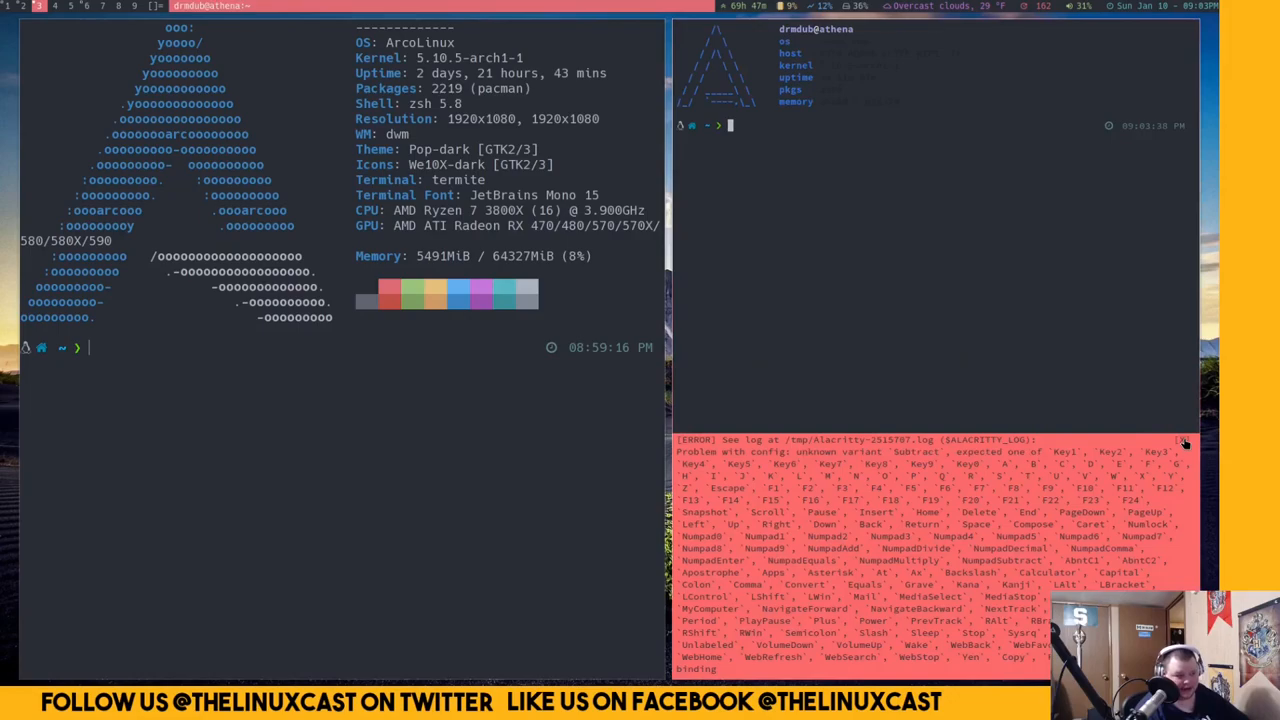
pyautogui.click(1184, 442)
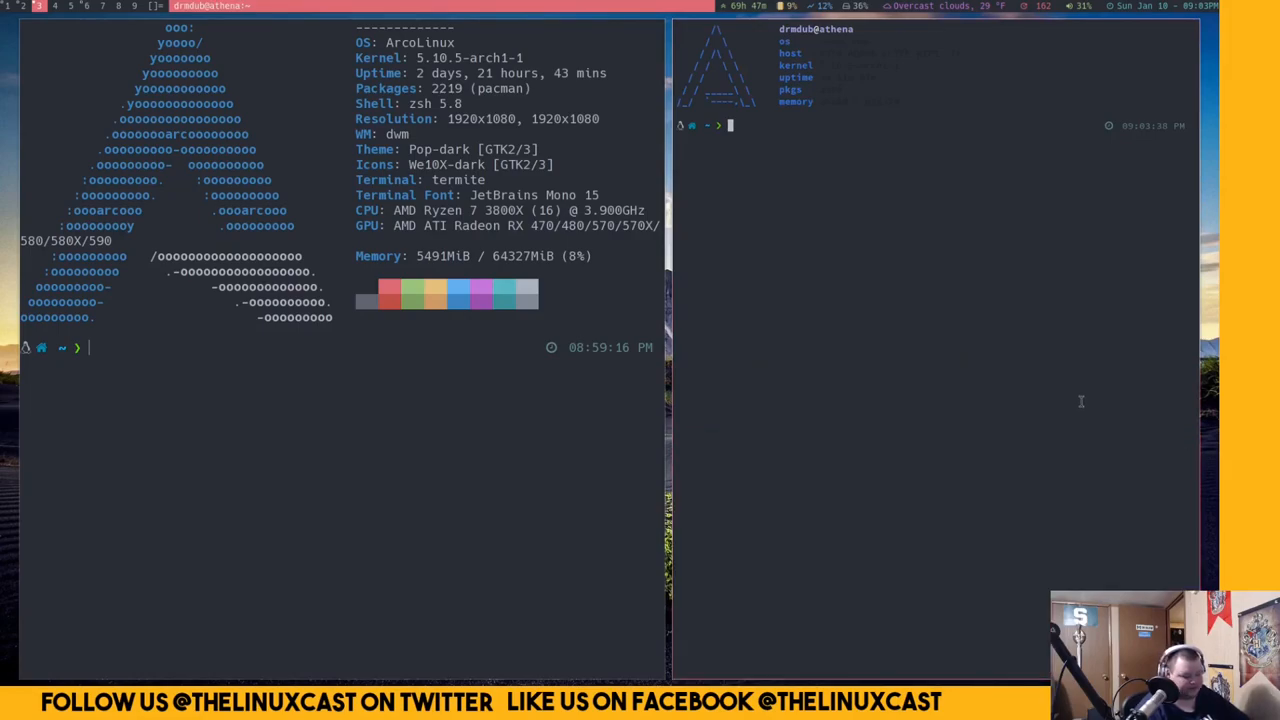
pyautogui.write('time nef')
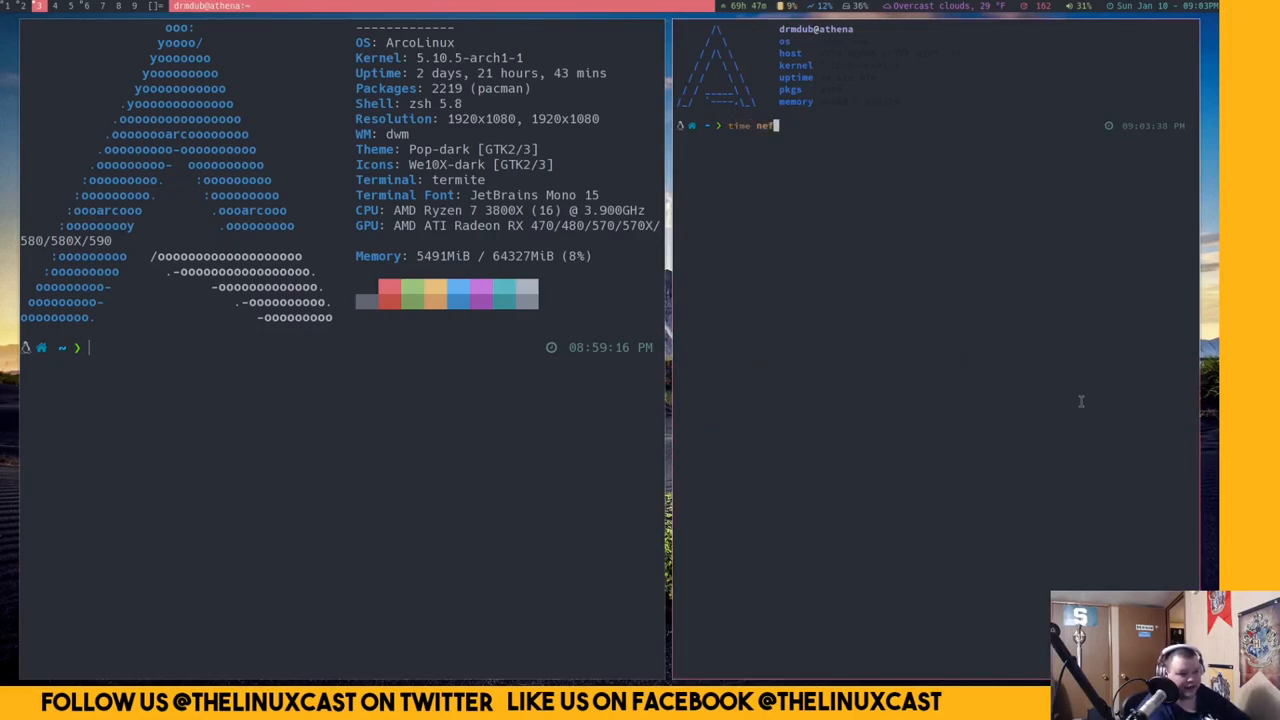
pyautogui.press('Tab')
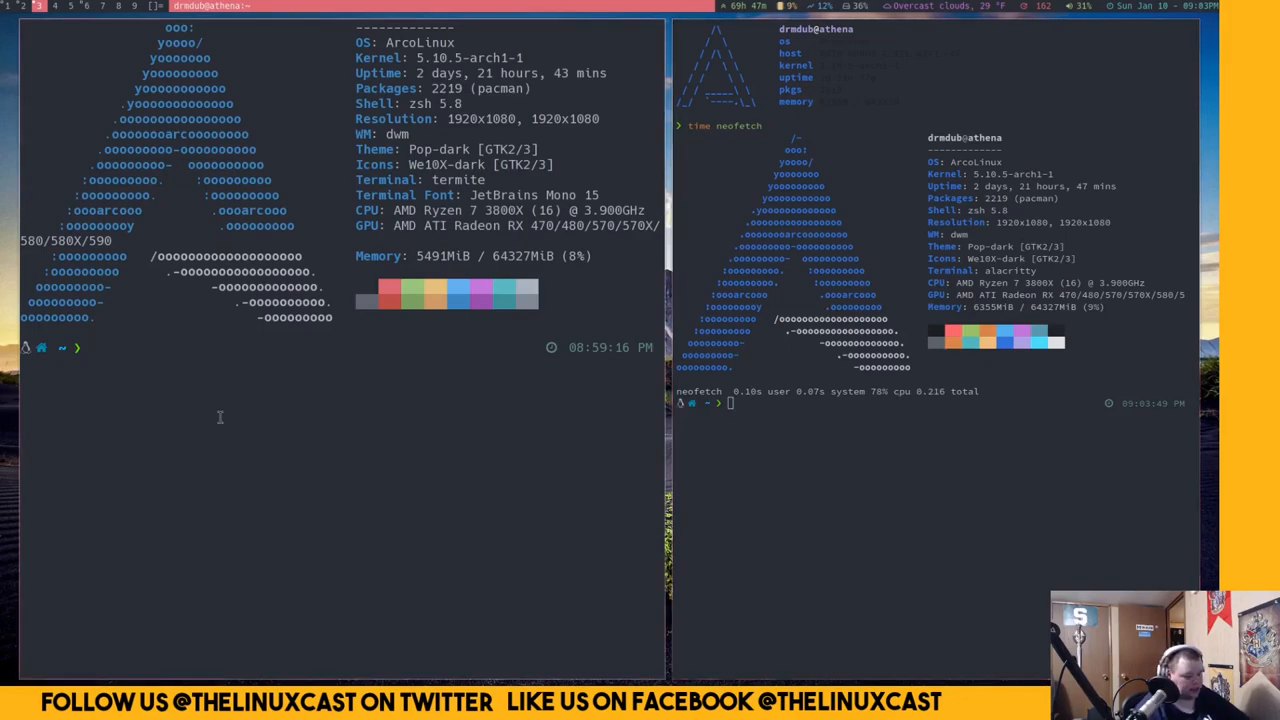
# Run 'time neofetch' in Termite (about 0.21 s total), then head toward the .config folder.
pyautogui.write('time neofetch')
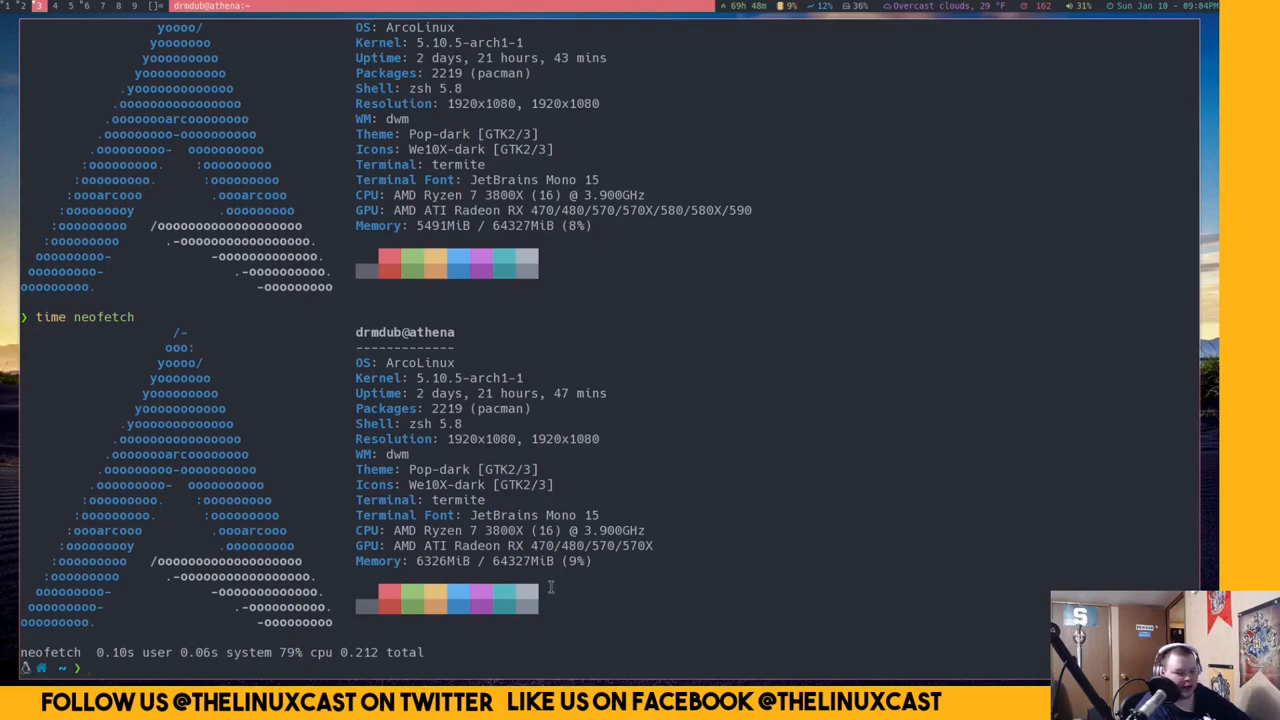
pyautogui.write('cd .config/dwm')
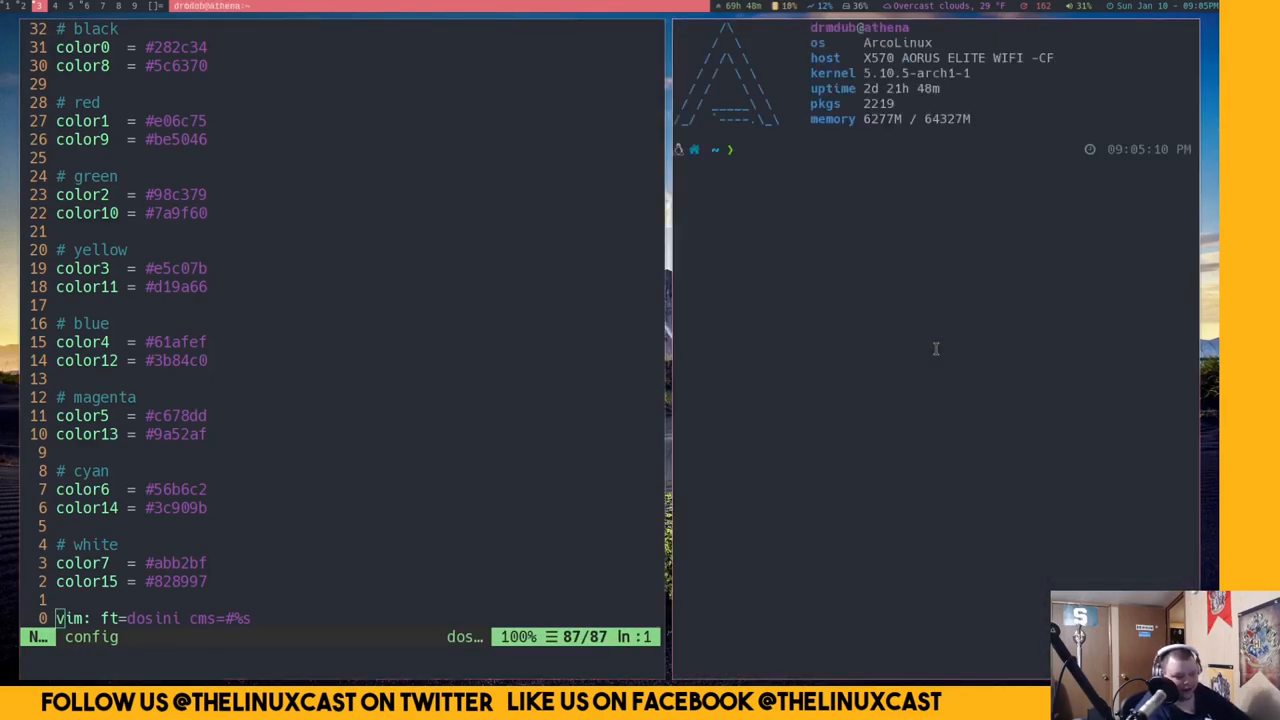
# Enter the config folder, list its files, and view alacritty.yml in vim at its key bindings docs.
pyautogui.write('cd .config/termite')
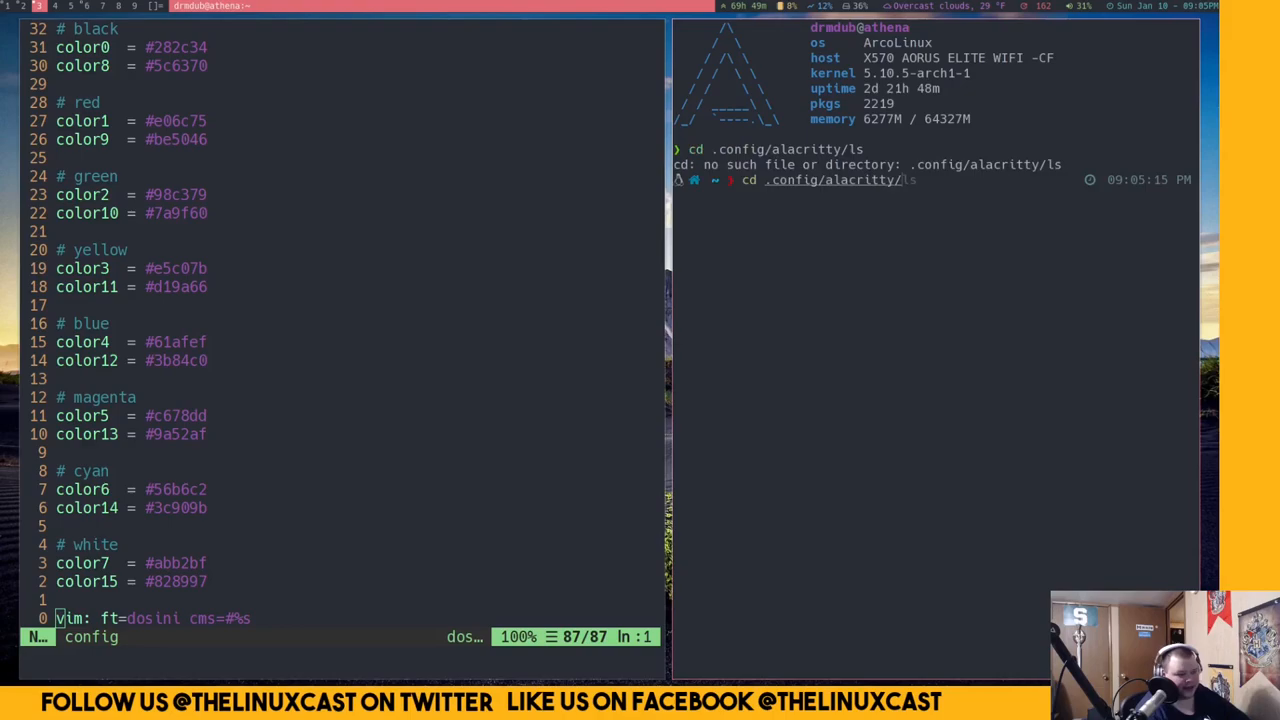
pyautogui.press('Return')
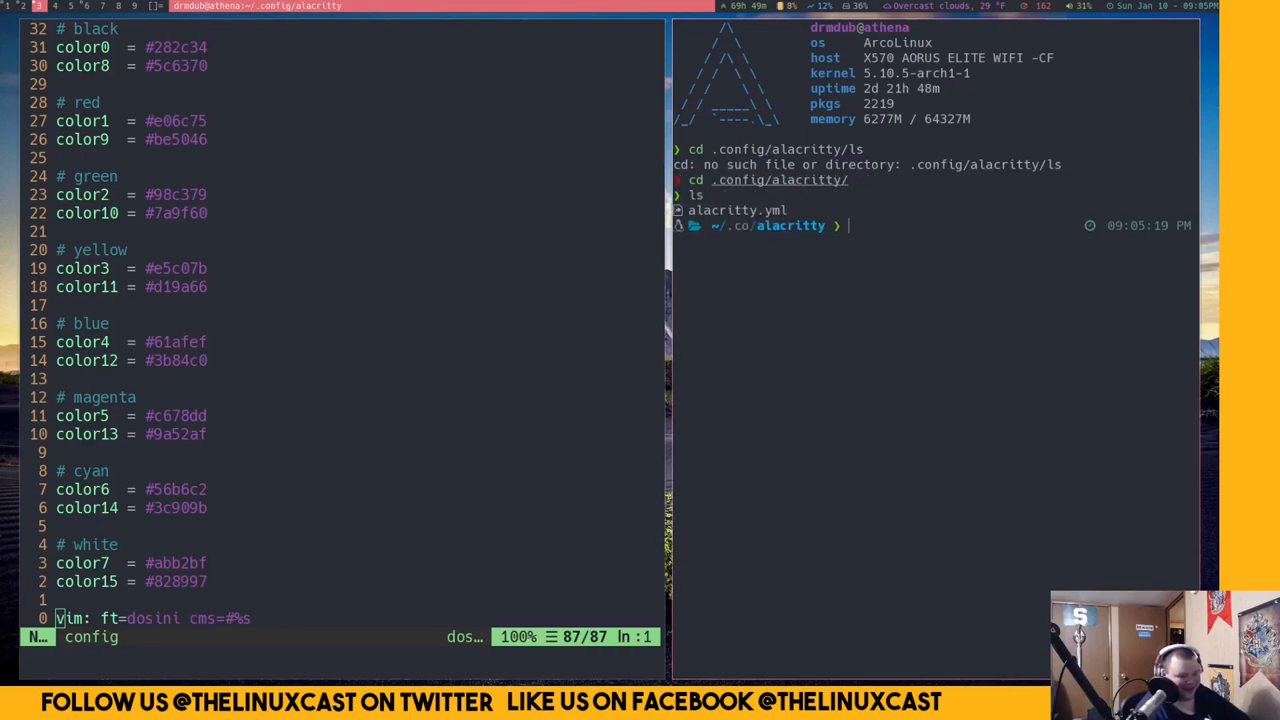
pyautogui.write('v al')
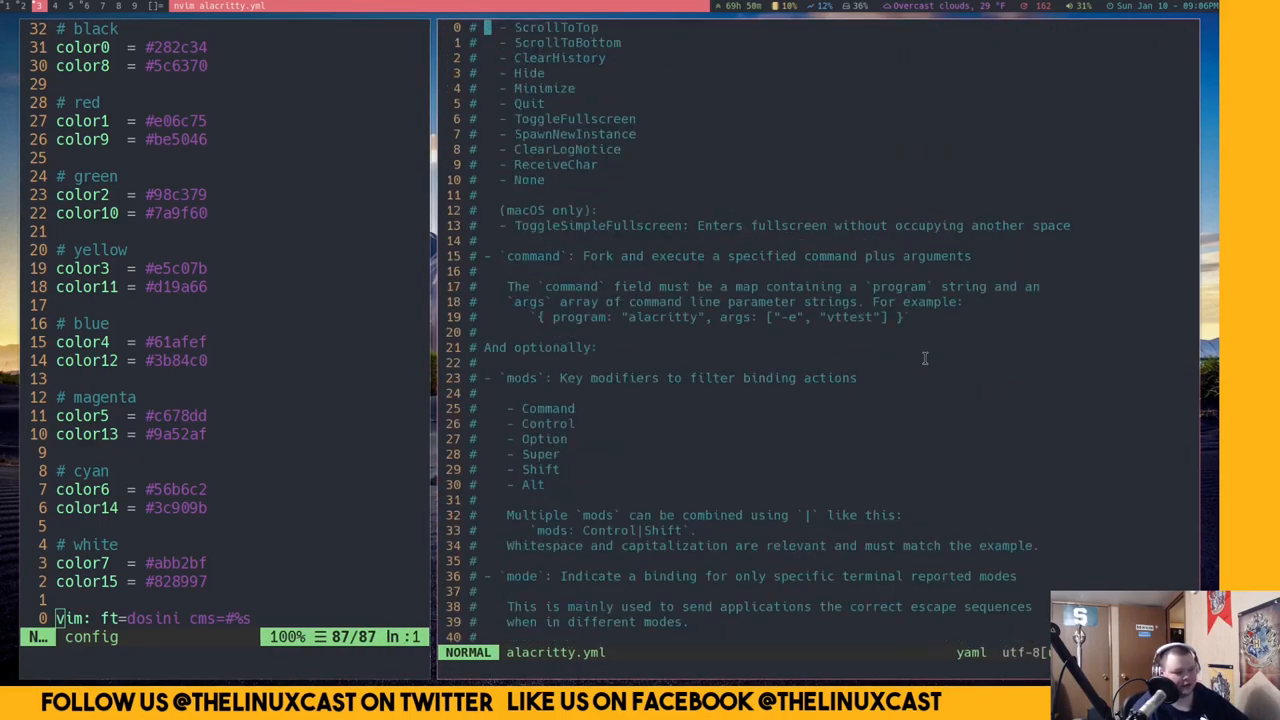
# Scroll through the rest of alacritty.yml before quitting vim back to the shell prompt.
pyautogui.scroll(-3)
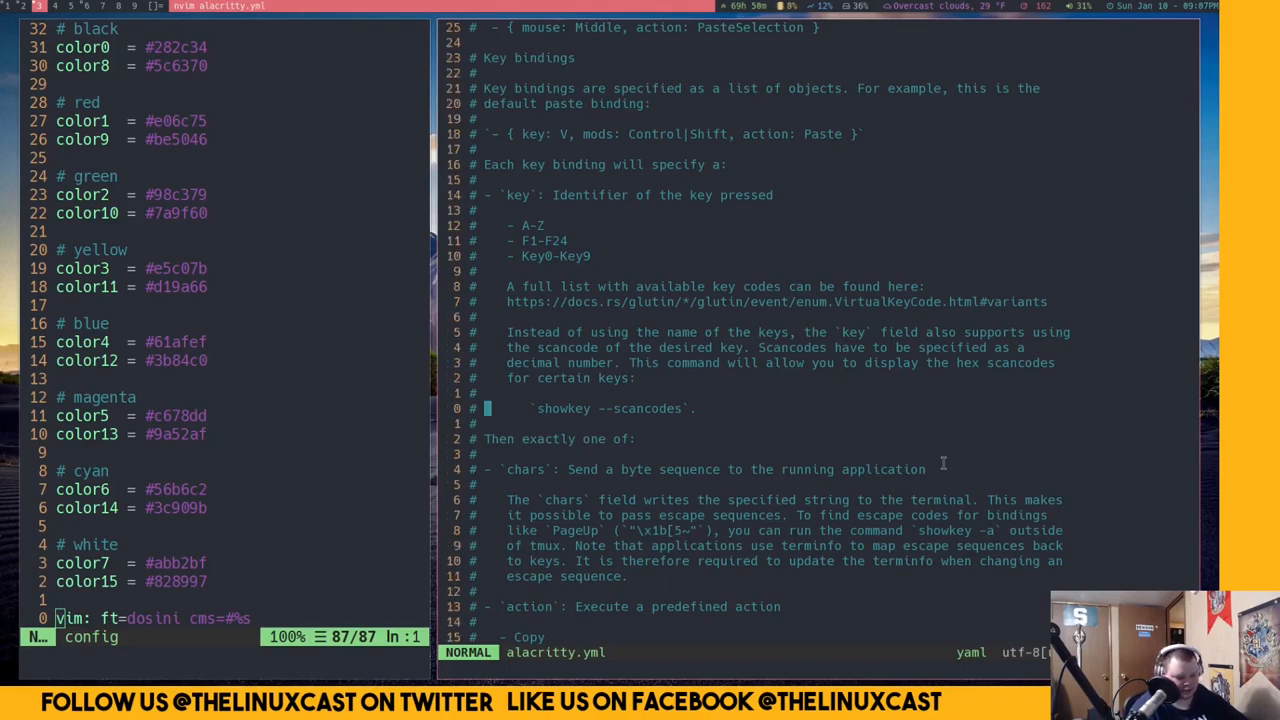
pyautogui.scroll(-3)
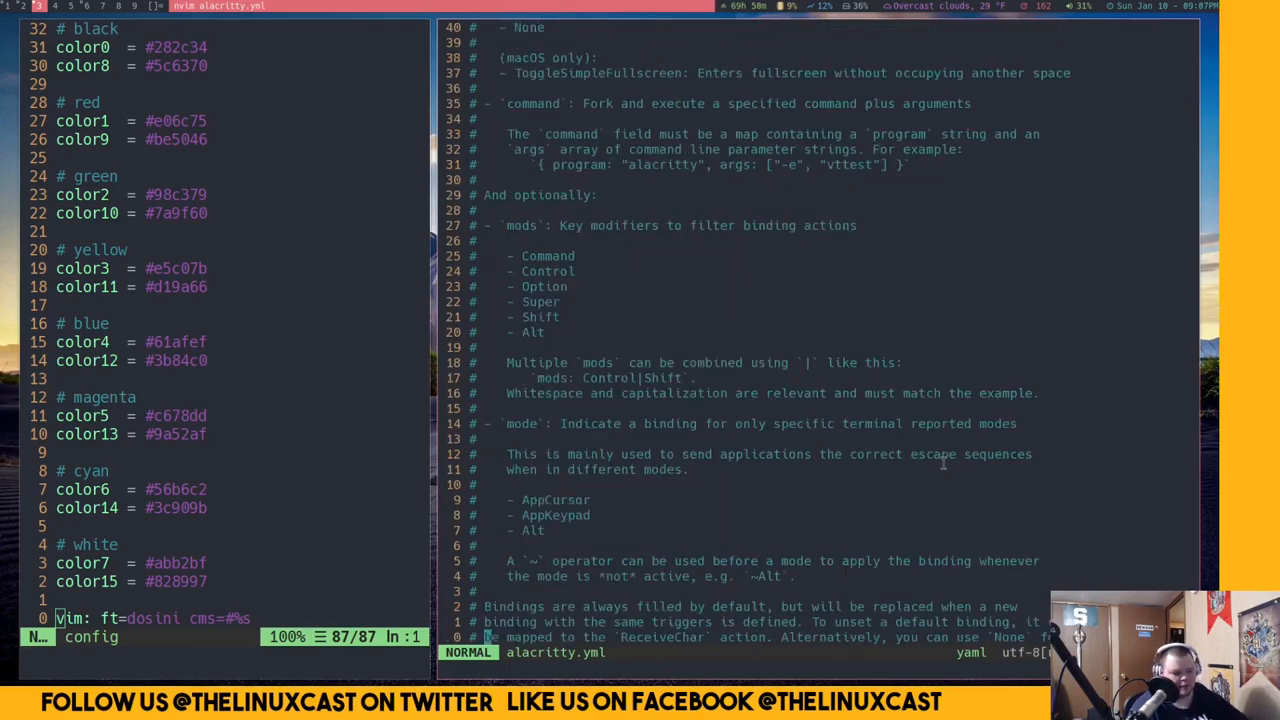
pyautogui.scroll(-3)
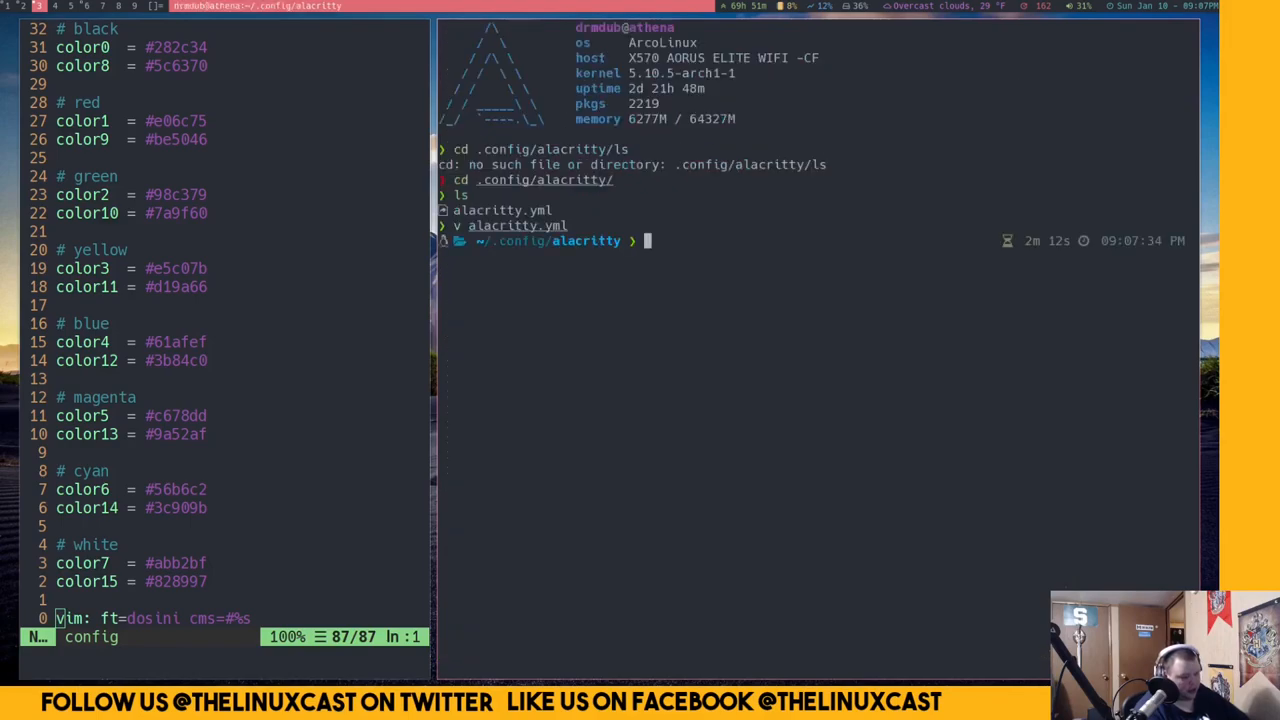
# Go up a directory, view config.def.h in vim, and jump the Termite config to its [hints] section.
pyautogui.write('cd ..')
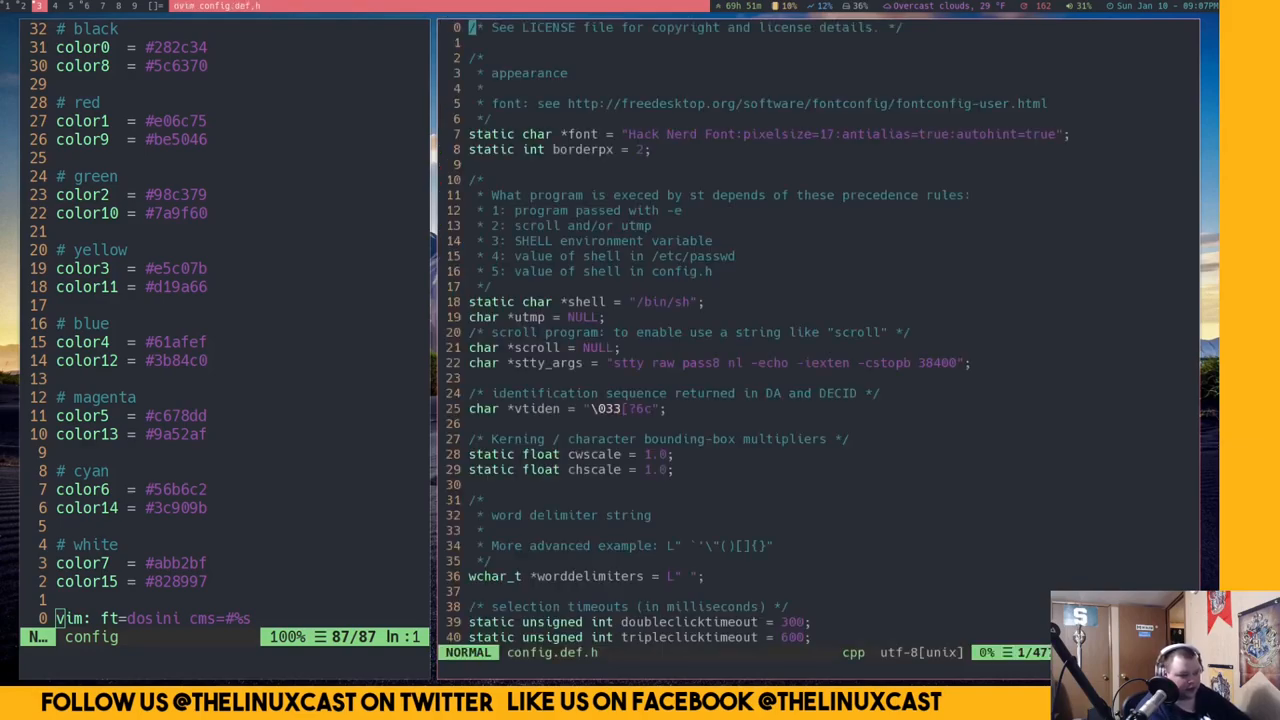
pyautogui.press('G')
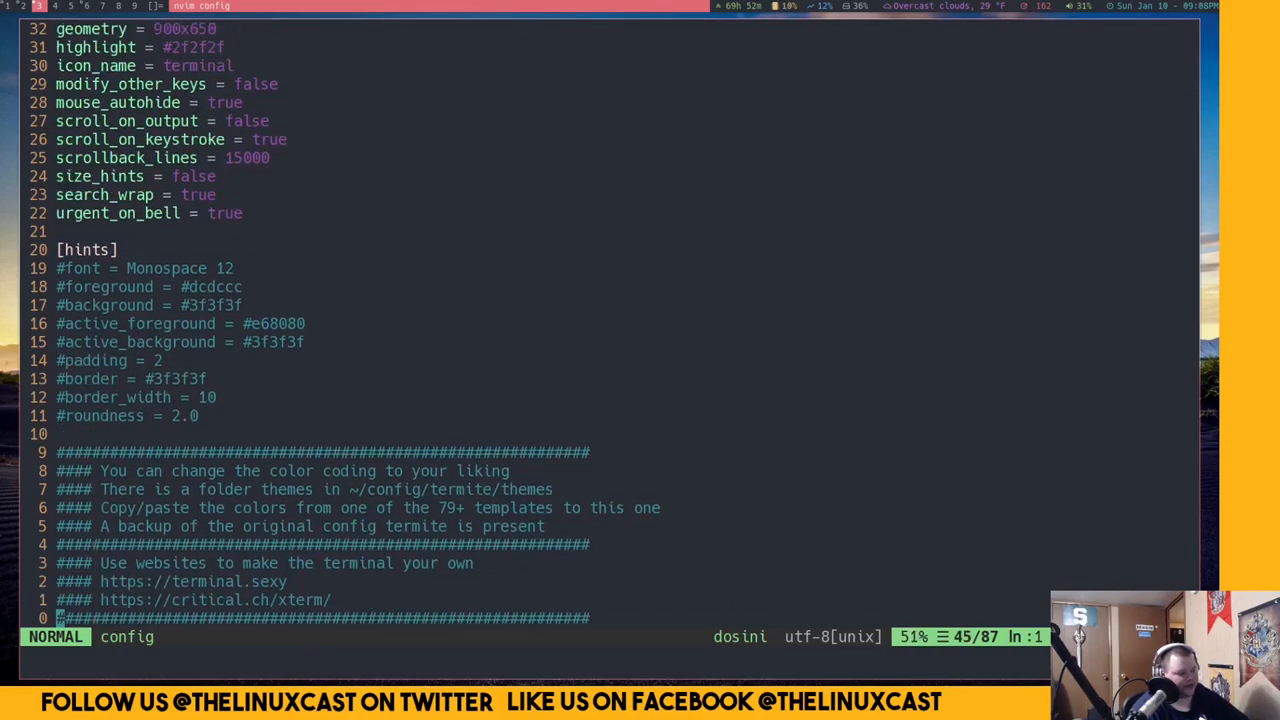
# Visually select the commented hints block and banner from '#font' and delete it, leaving 67 lines.
pyautogui.scroll(-3)
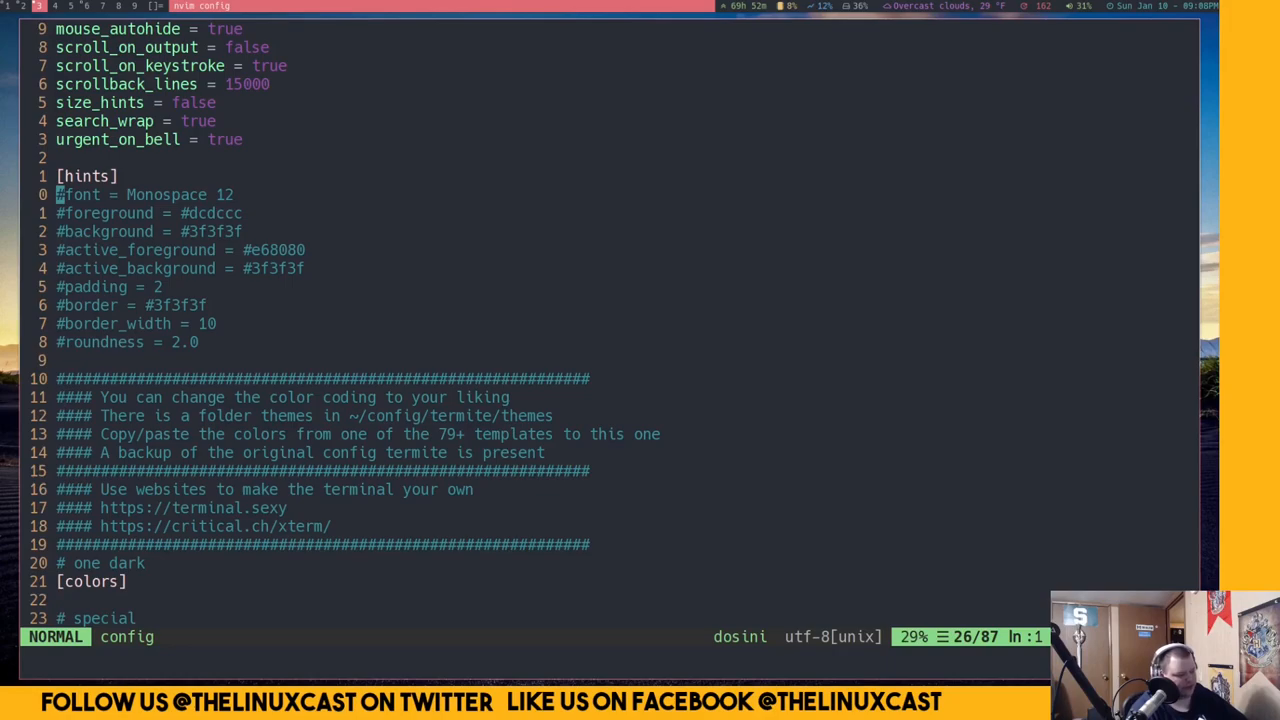
pyautogui.press('v')
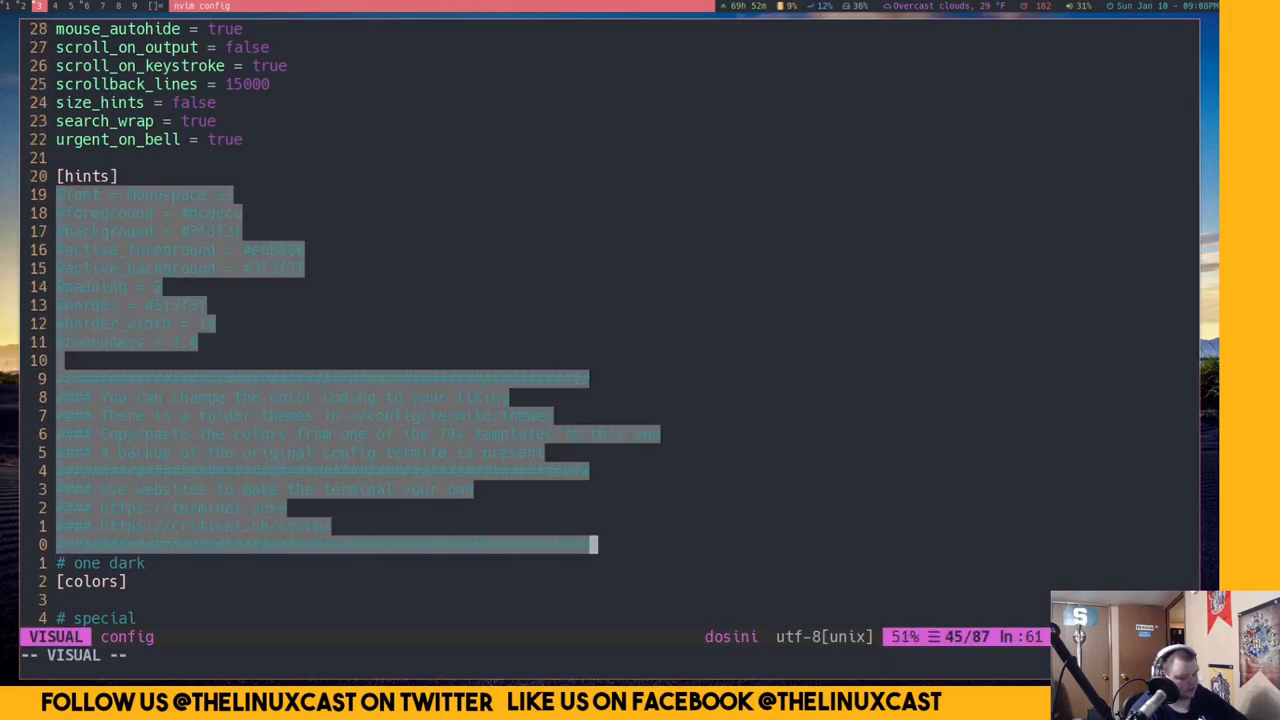
pyautogui.press('d')
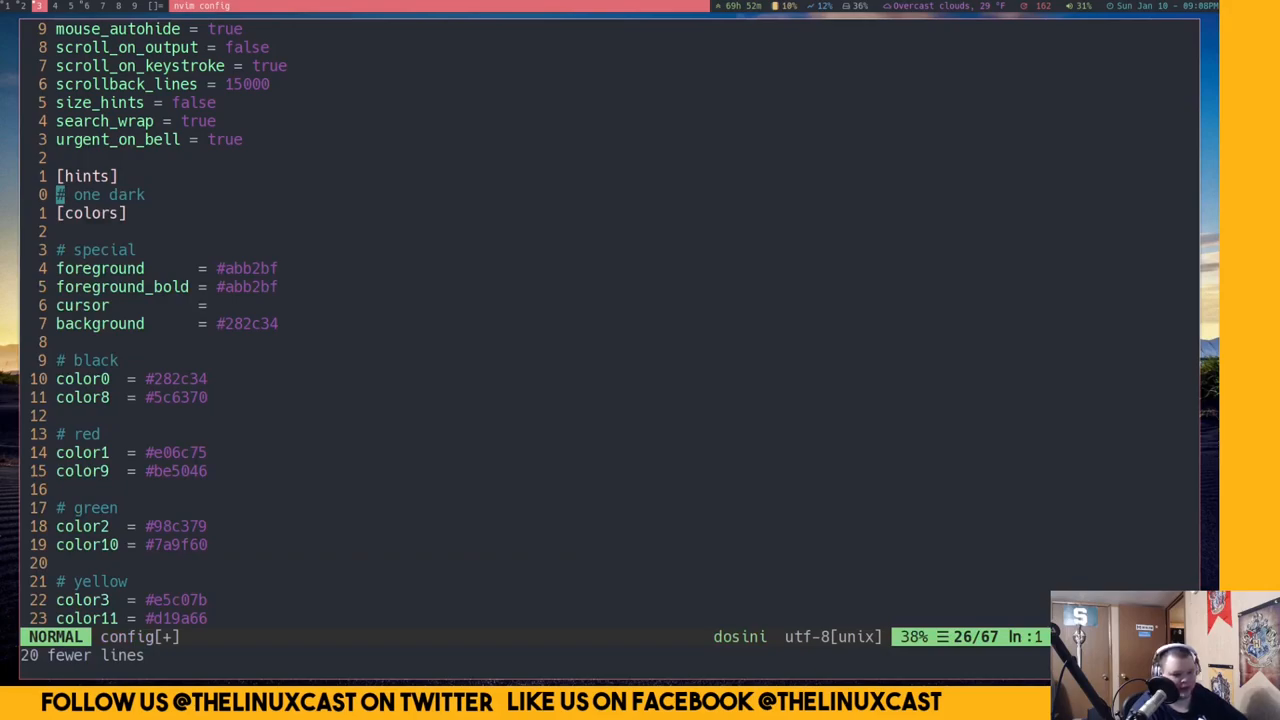